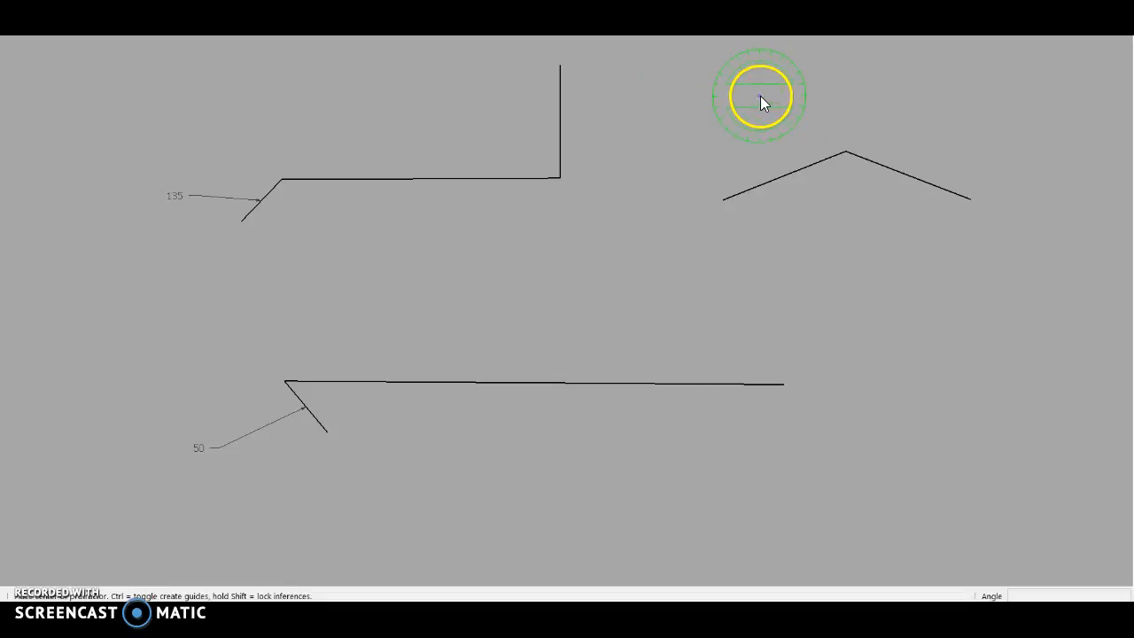
pyautogui.moveTo(616, 135)
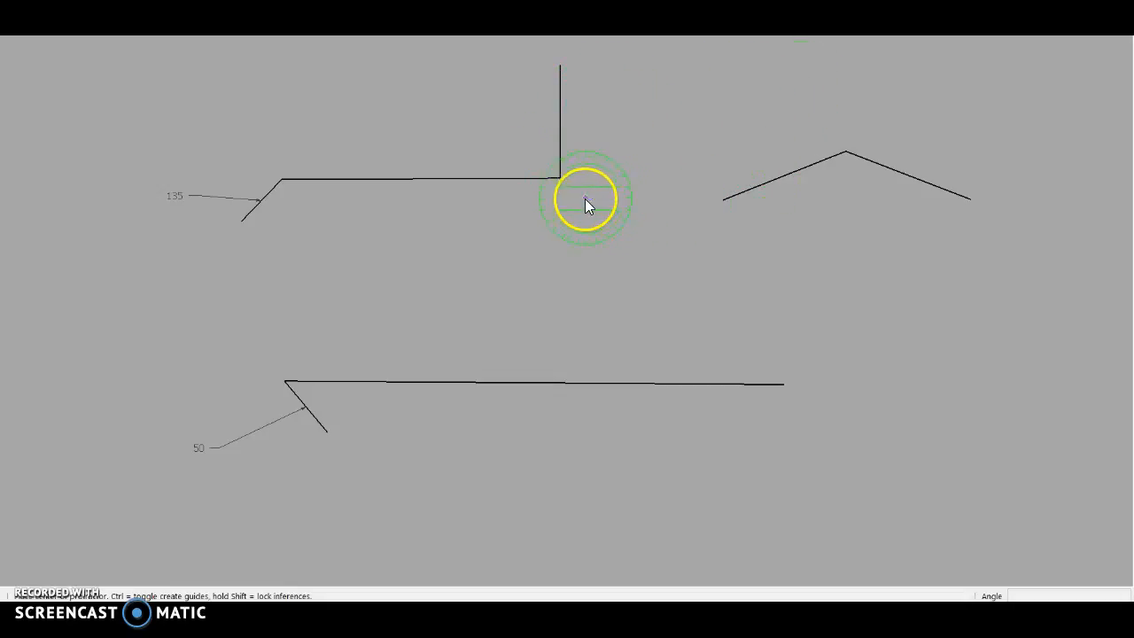
pyautogui.moveTo(560, 184)
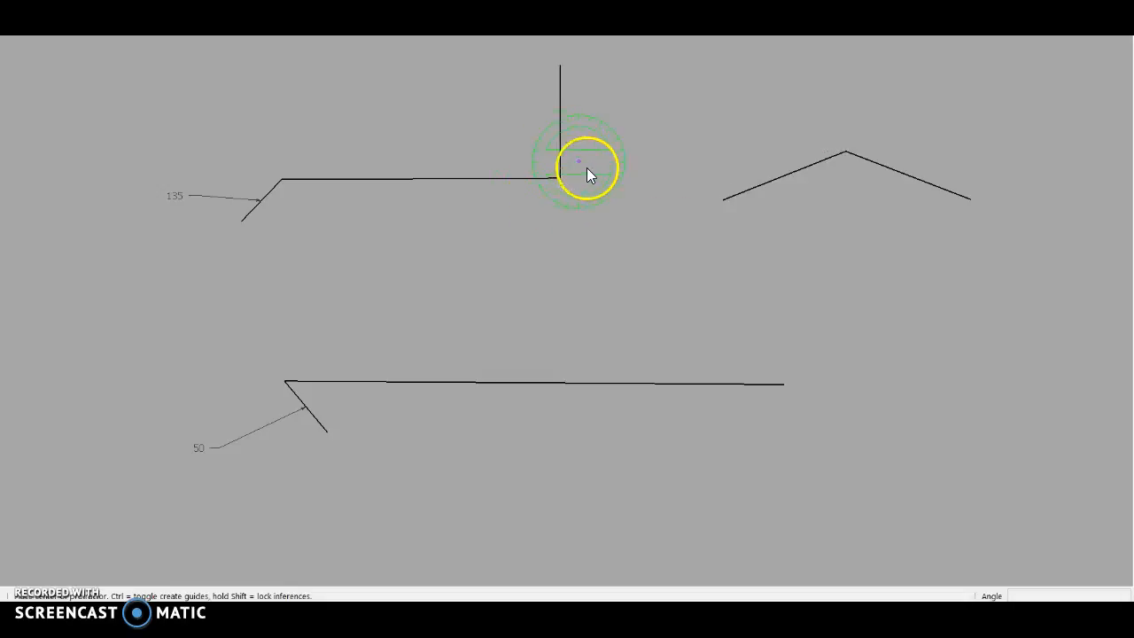
pyautogui.moveTo(563, 113)
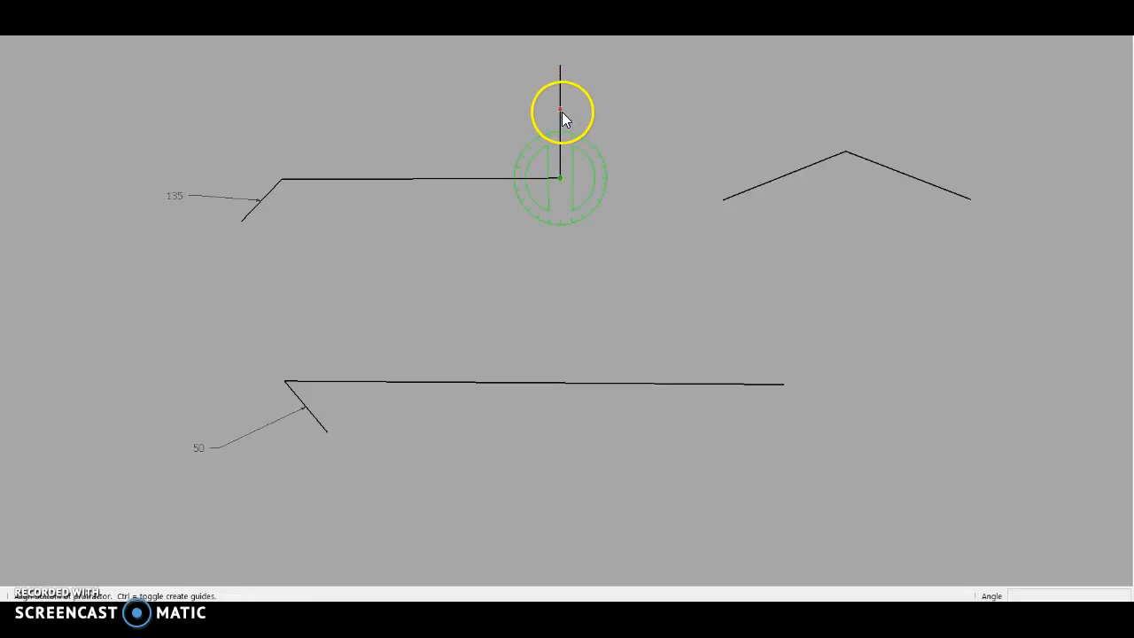
pyautogui.moveTo(487, 186)
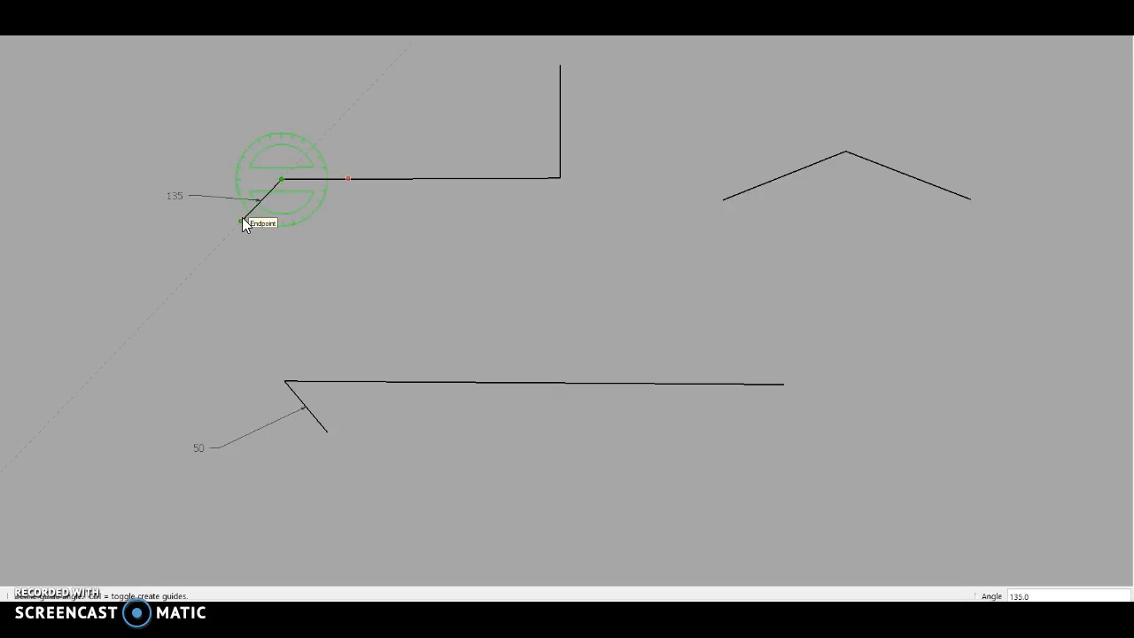
pyautogui.moveTo(336, 392)
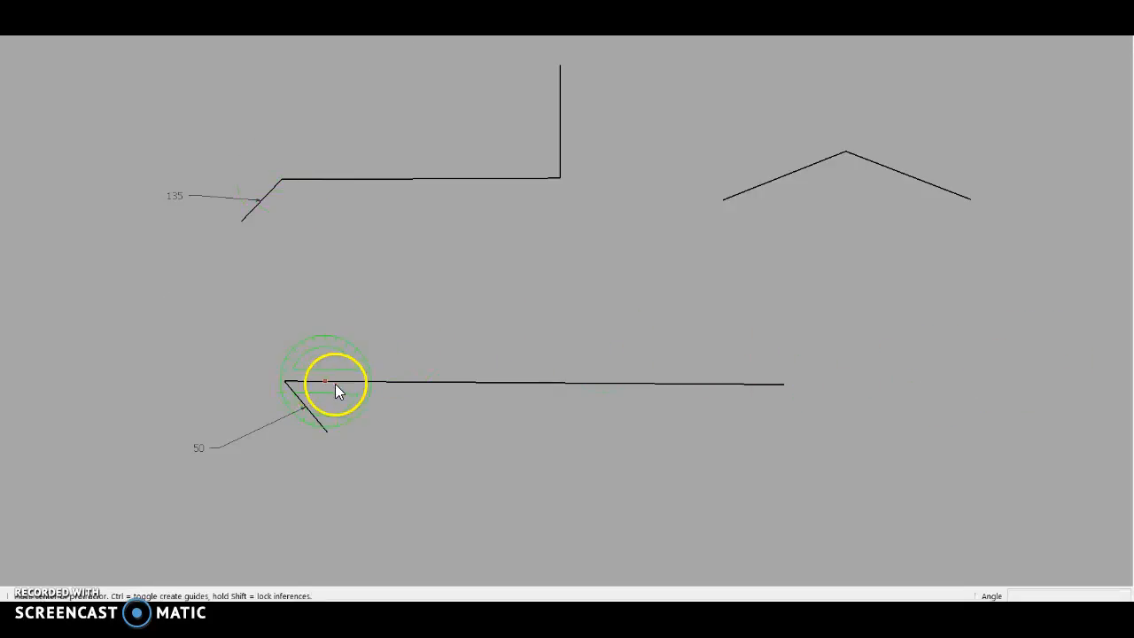
pyautogui.moveTo(292, 388)
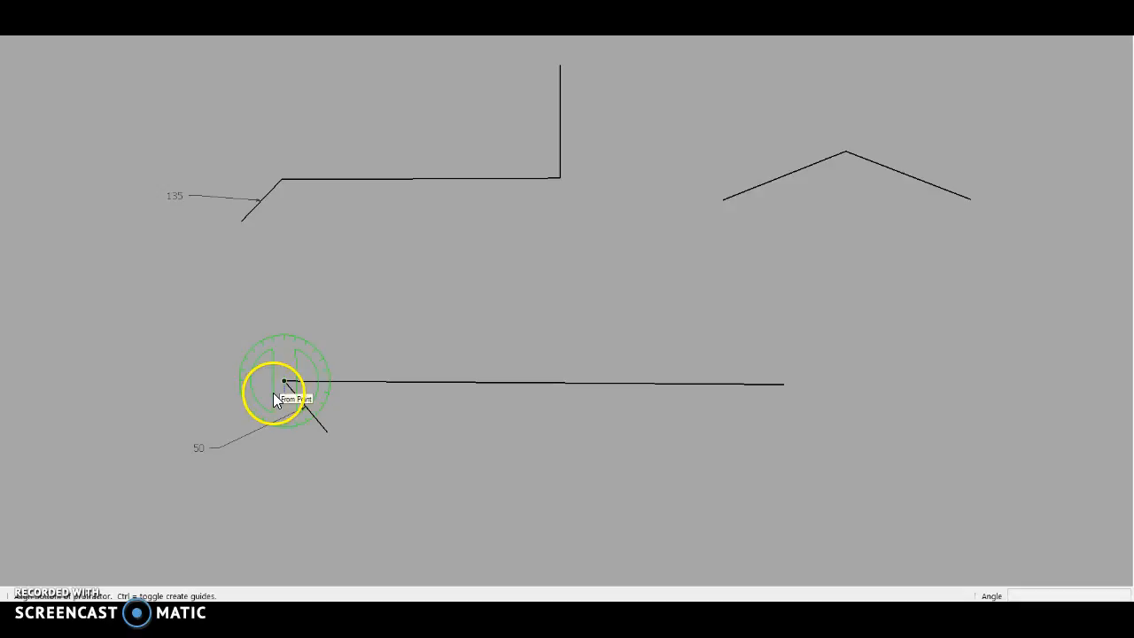
pyautogui.moveTo(360, 393)
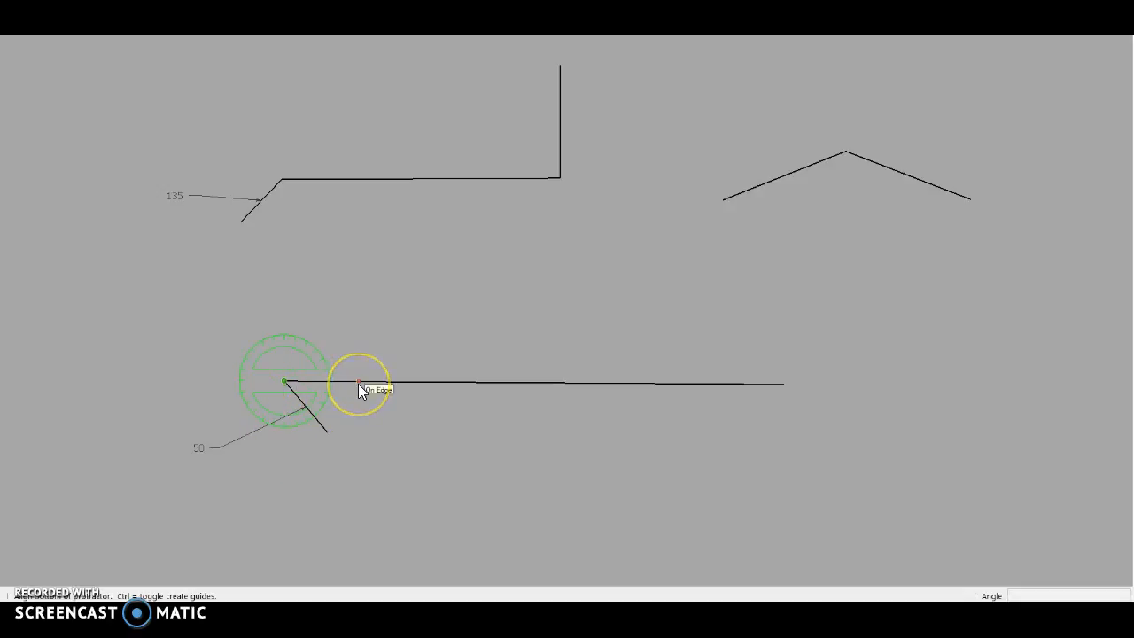
pyautogui.moveTo(343, 422)
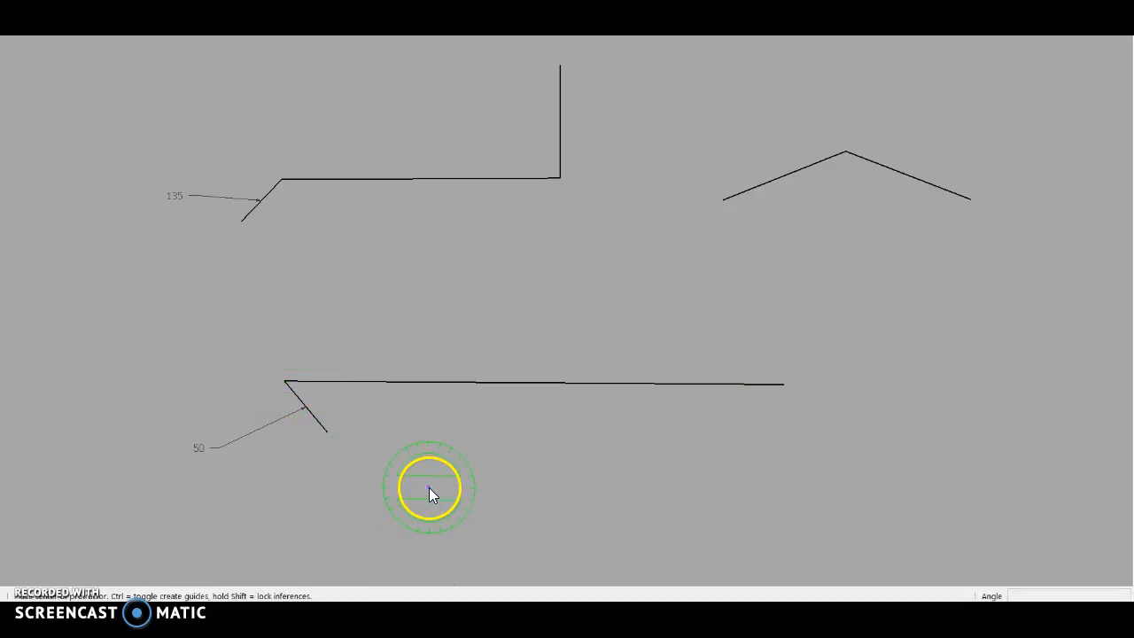
pyautogui.moveTo(836, 258)
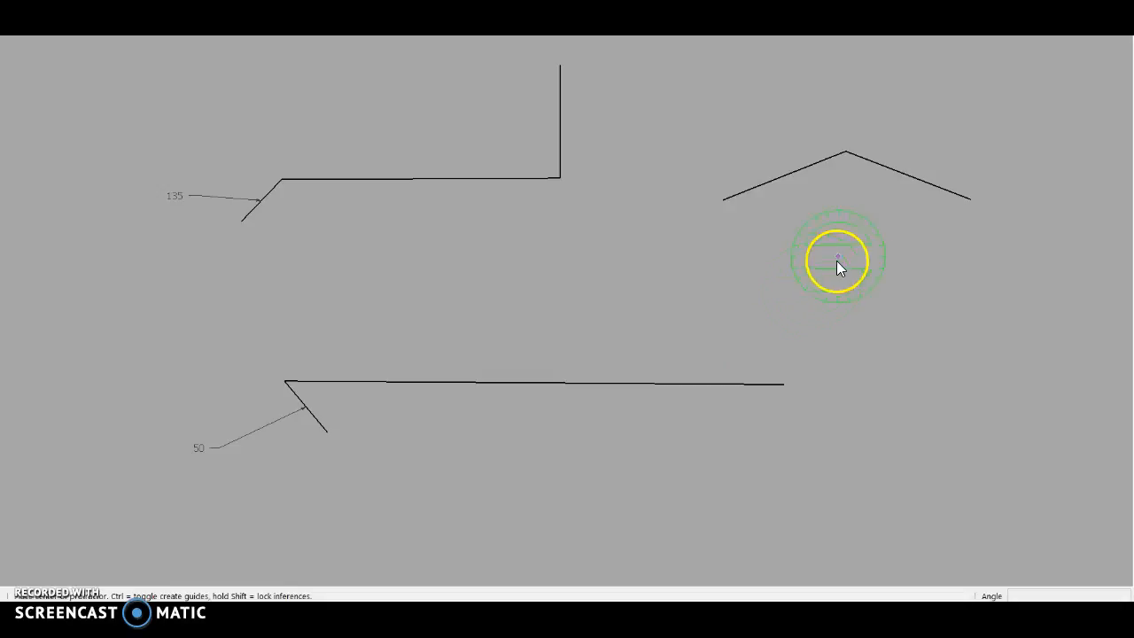
pyautogui.moveTo(847, 158)
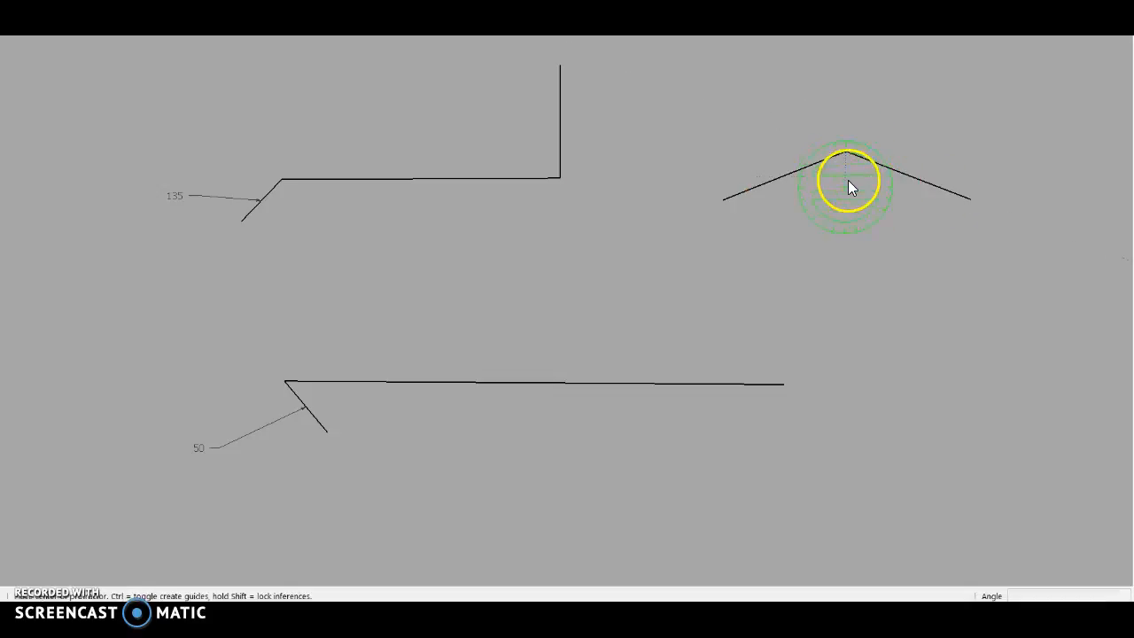
pyautogui.moveTo(988, 167)
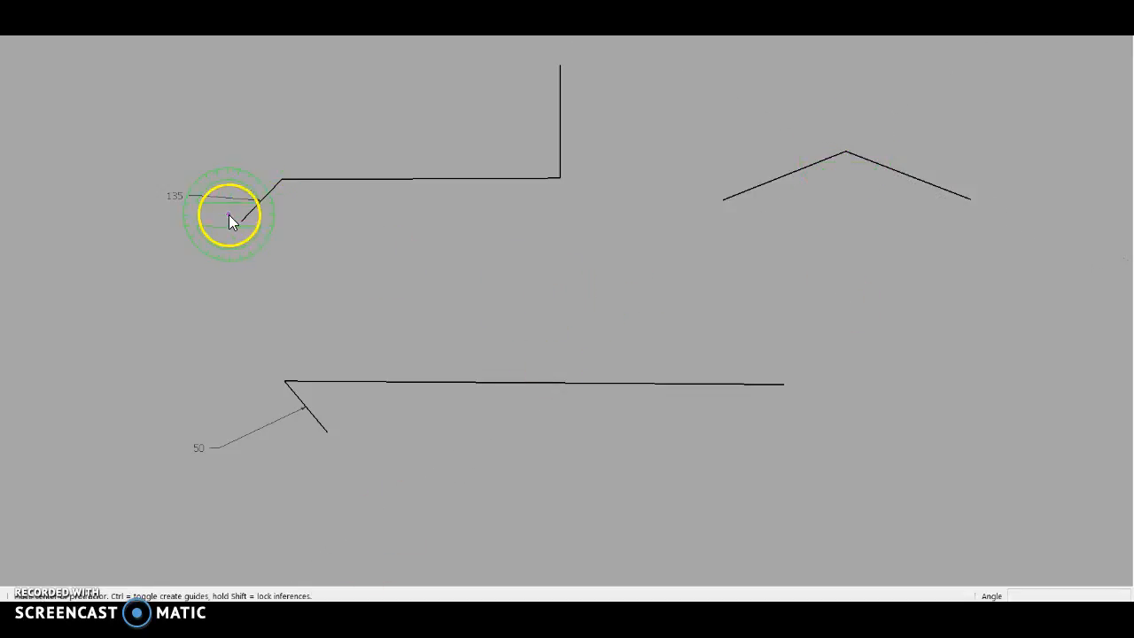
pyautogui.moveTo(370, 220)
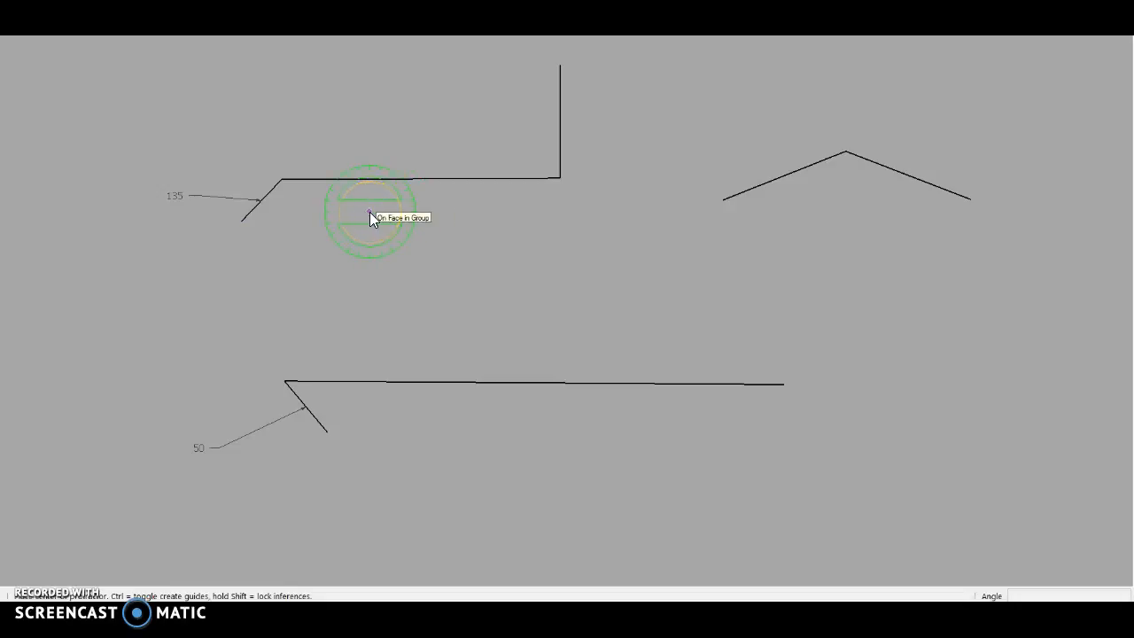